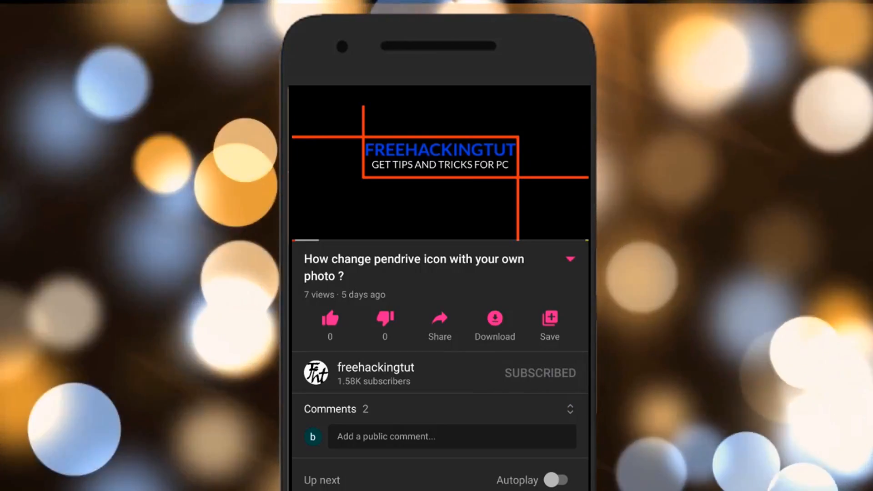
# - Let the YouTube intro finish so the Android home screen appears
pyautogui.click(539, 373)
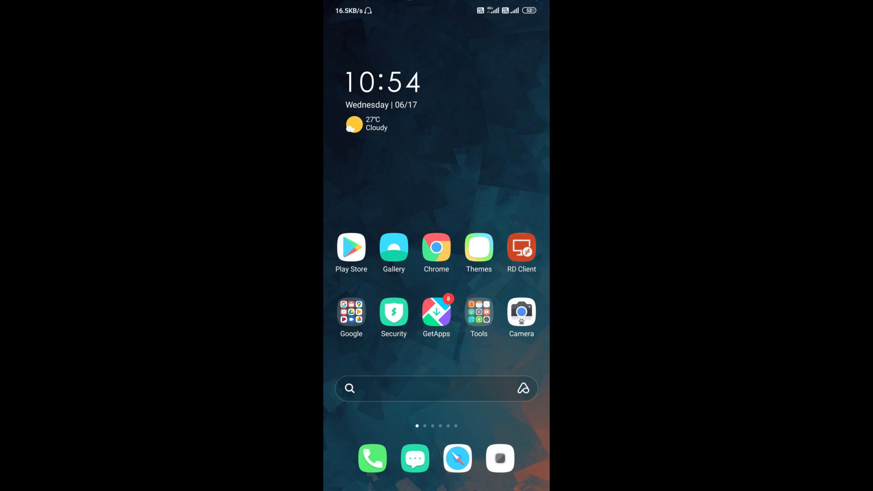
# - Launch the Google app from the Google folder, landing on its Discover feed
pyautogui.click(351, 311)
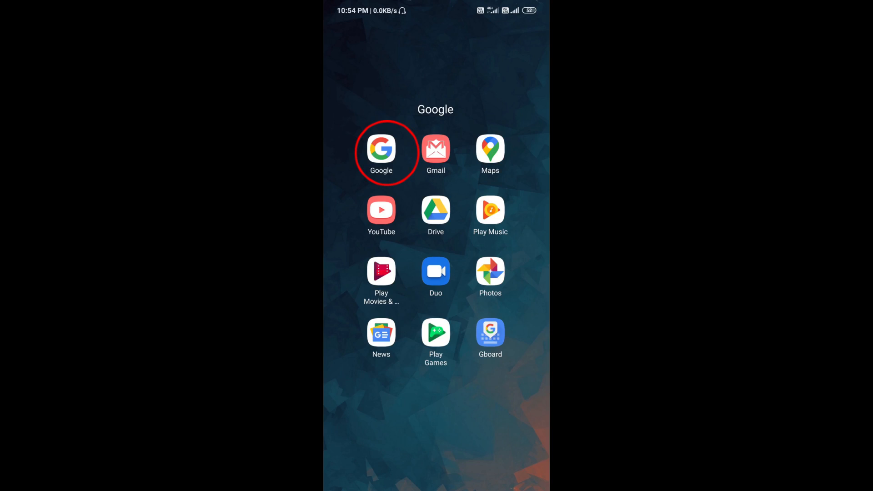
pyautogui.click(381, 148)
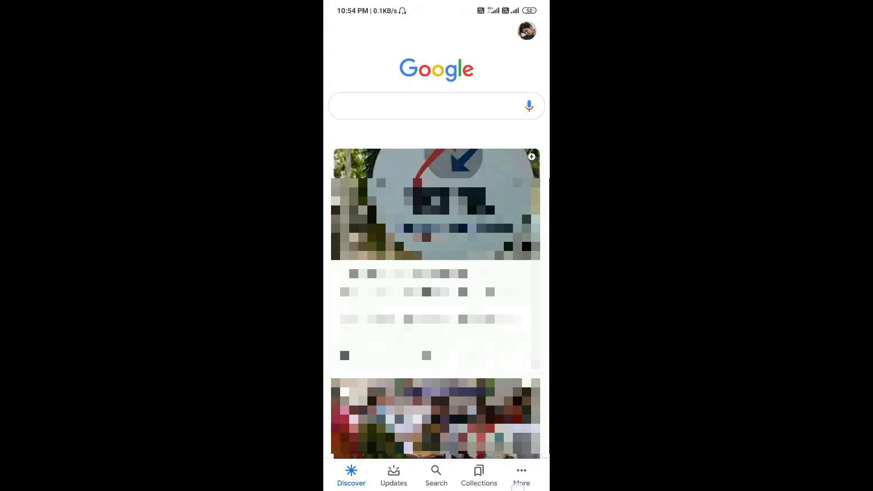
# - Go from the More menu to Manage your Google Account, reaching the Home overview
pyautogui.click(520, 475)
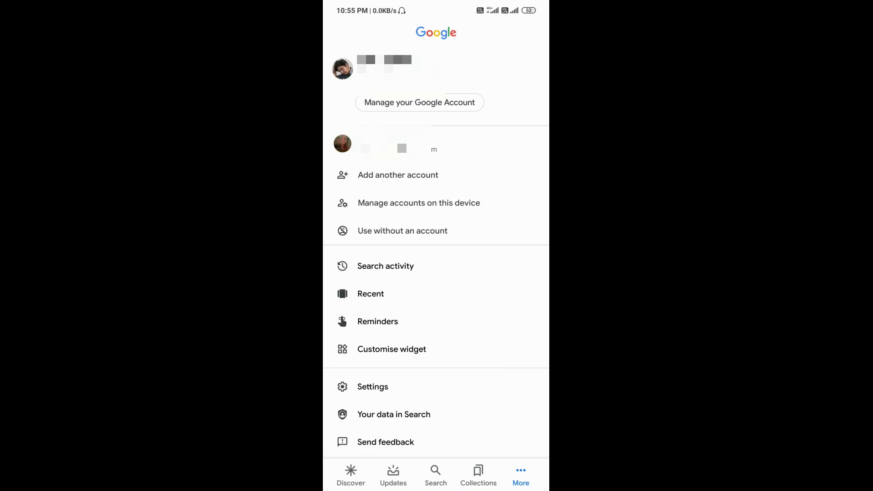
pyautogui.click(419, 102)
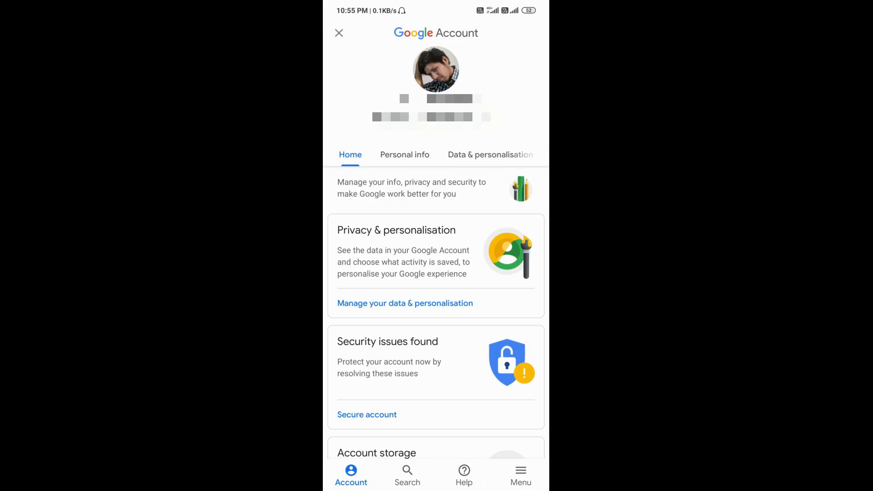
# - Show Personal info and scroll through the profile photo, name, birthday and gender entries
pyautogui.click(405, 155)
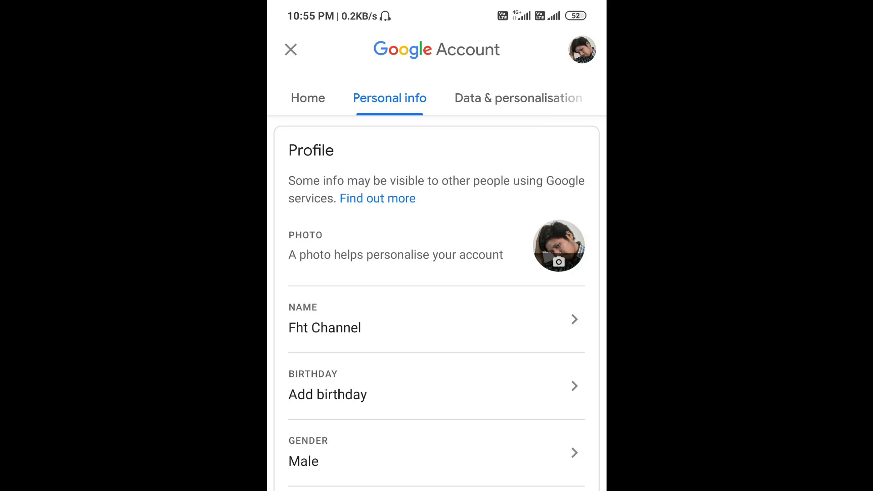
pyautogui.scroll(-3)
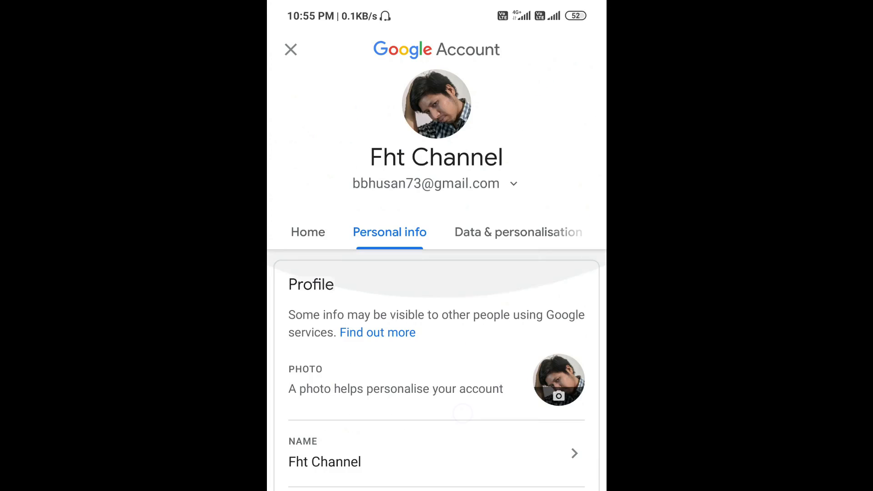
pyautogui.scroll(-3)
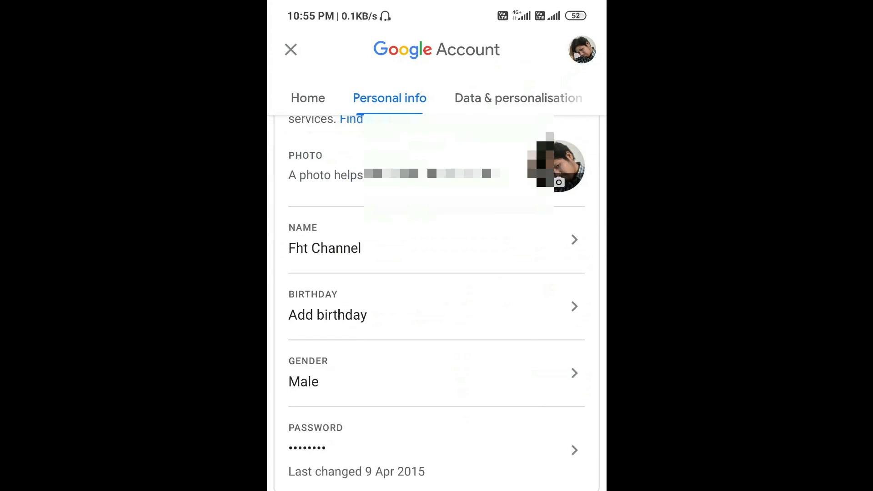
pyautogui.scroll(-3)
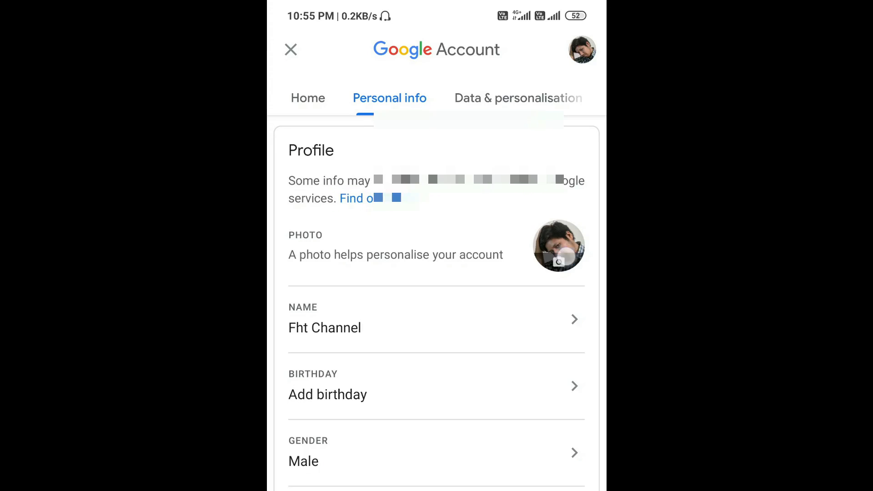
# - Start changing the profile photo and proceed to Set profile photo
pyautogui.click(558, 246)
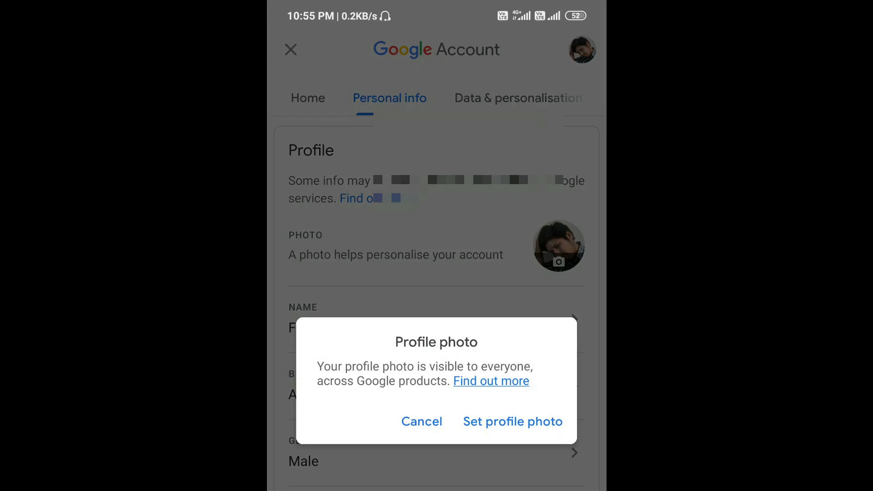
pyautogui.click(421, 421)
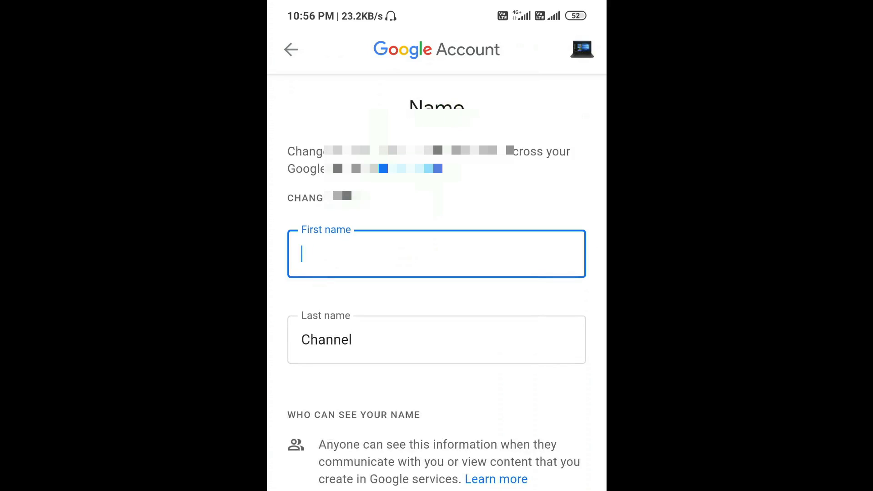
# - Enter first name 'Shash' and last name 'Bhusan', save, and return to Personal info
pyautogui.write('Shashi')
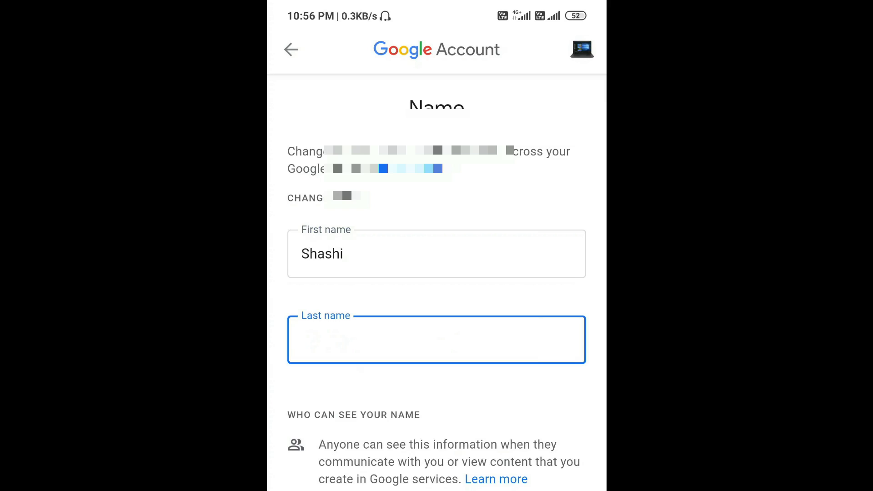
pyautogui.write('Bhusan')
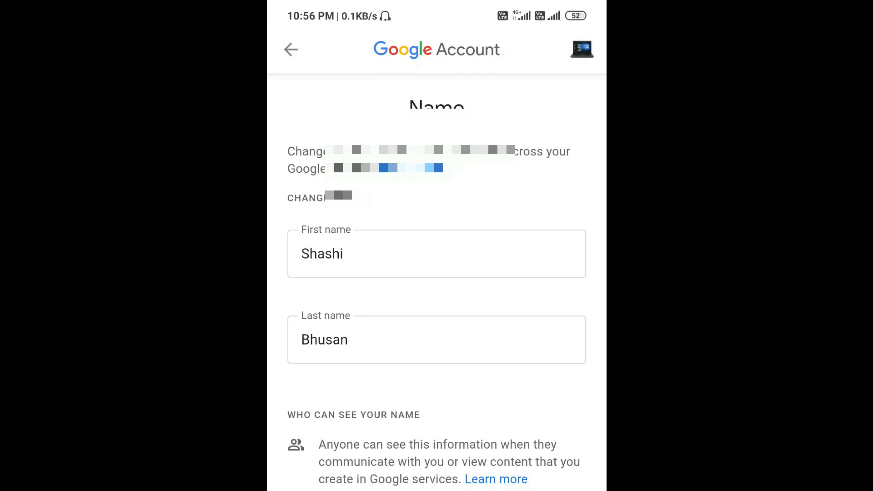
pyautogui.click(290, 49)
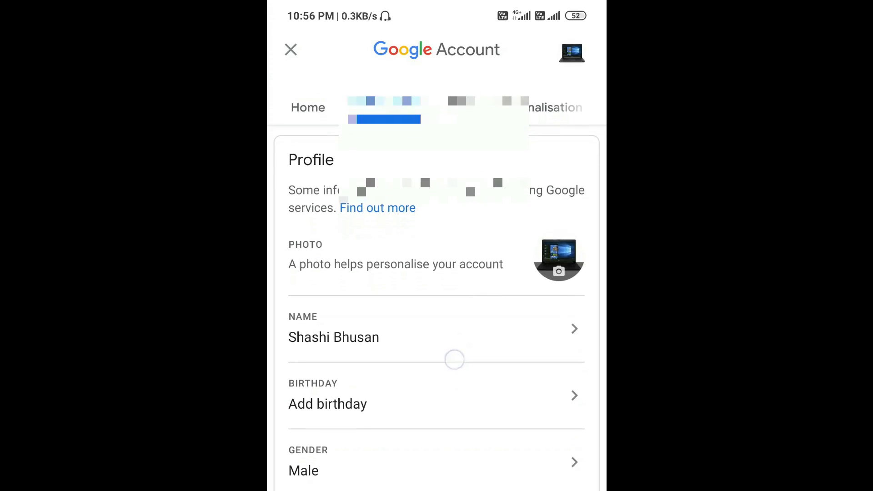
pyautogui.scroll(3)
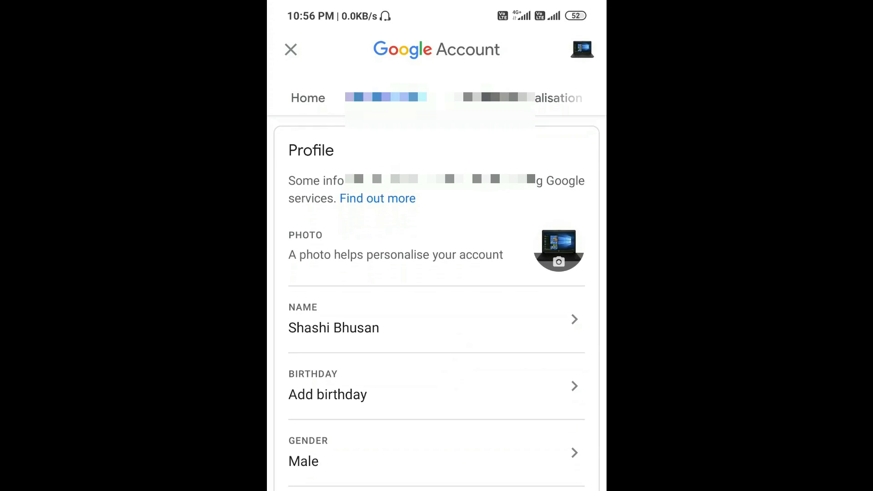